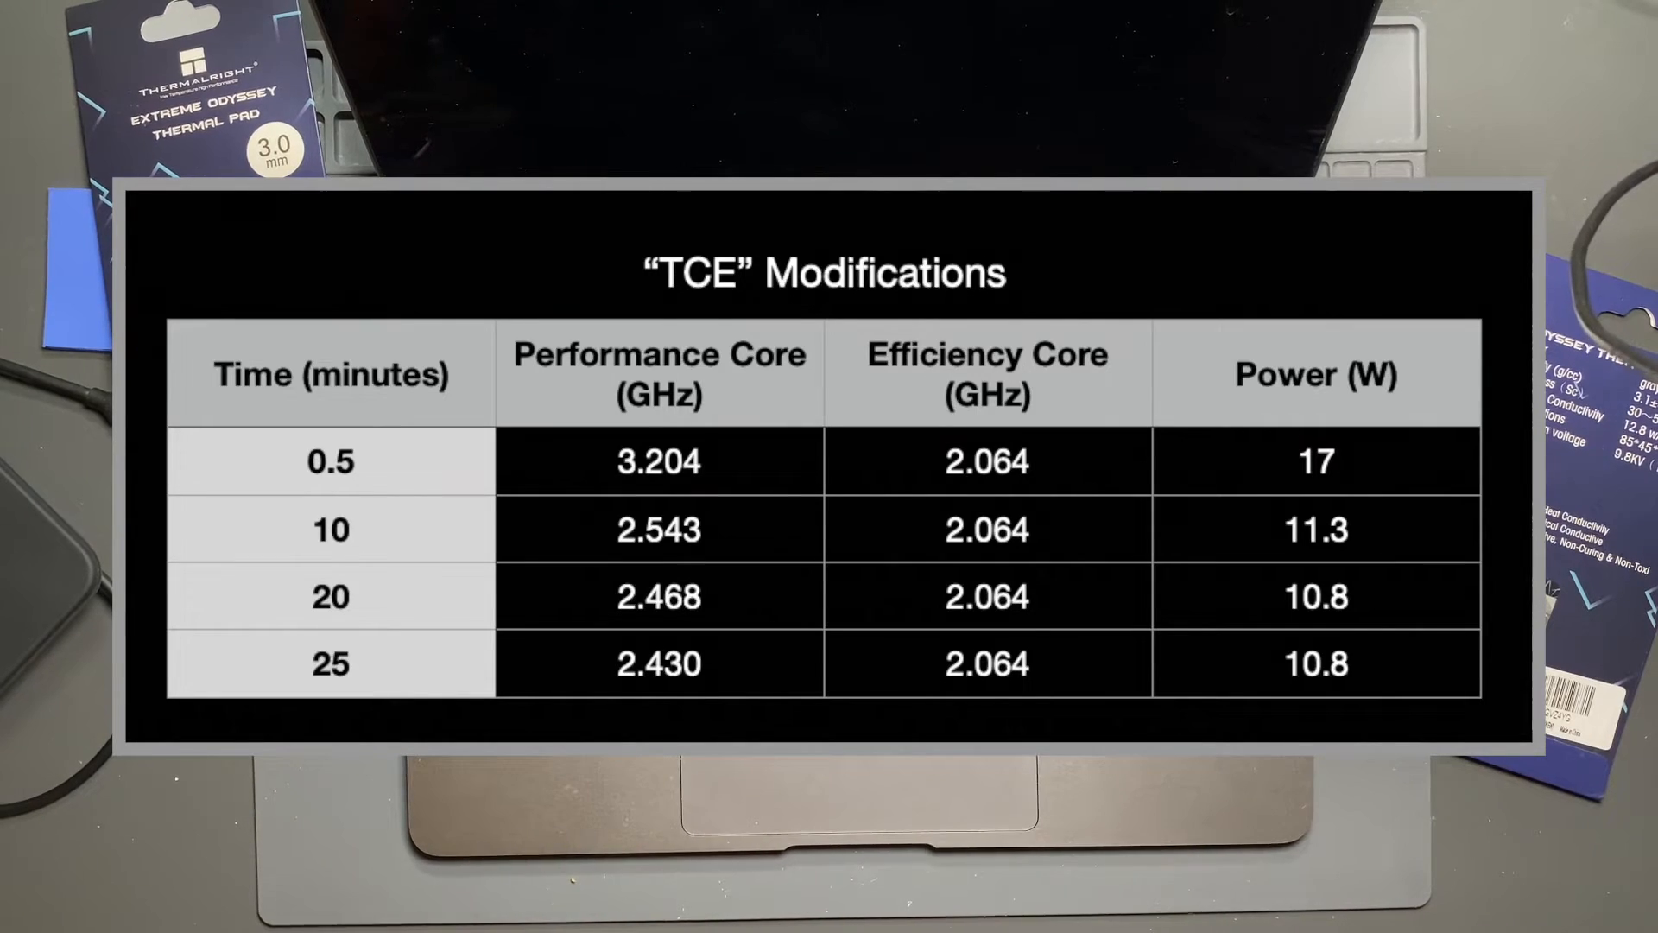
- Advance to the TCE core-frequency chart: performance cores fall from 3.204 to 2.430 GHz
key("right")
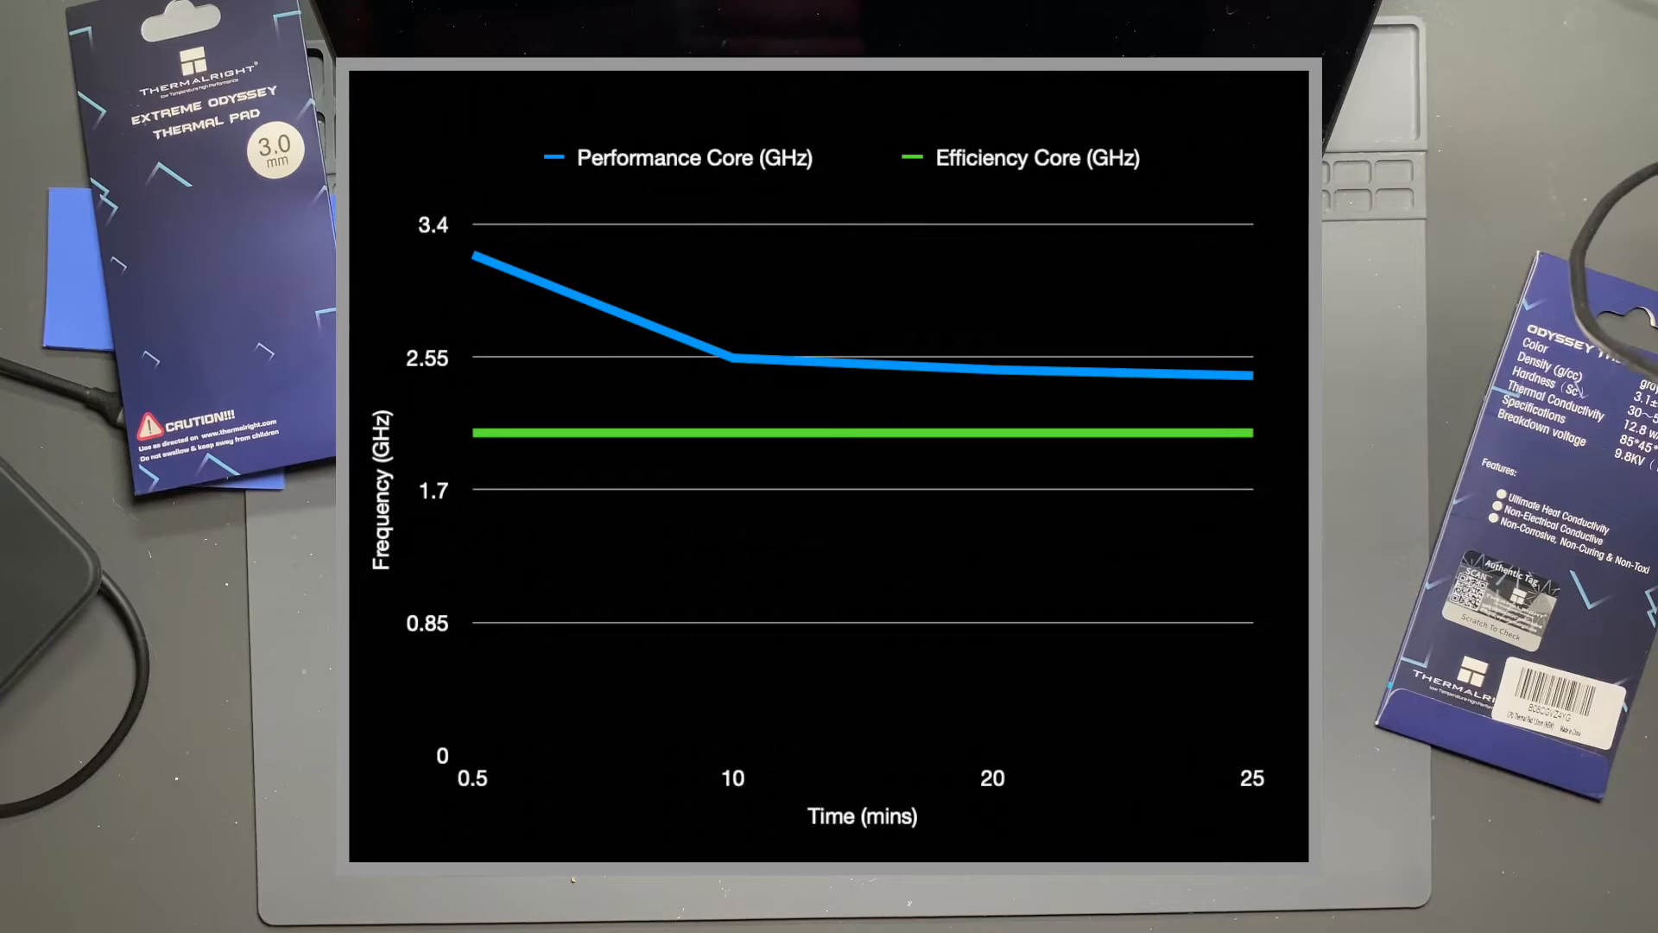